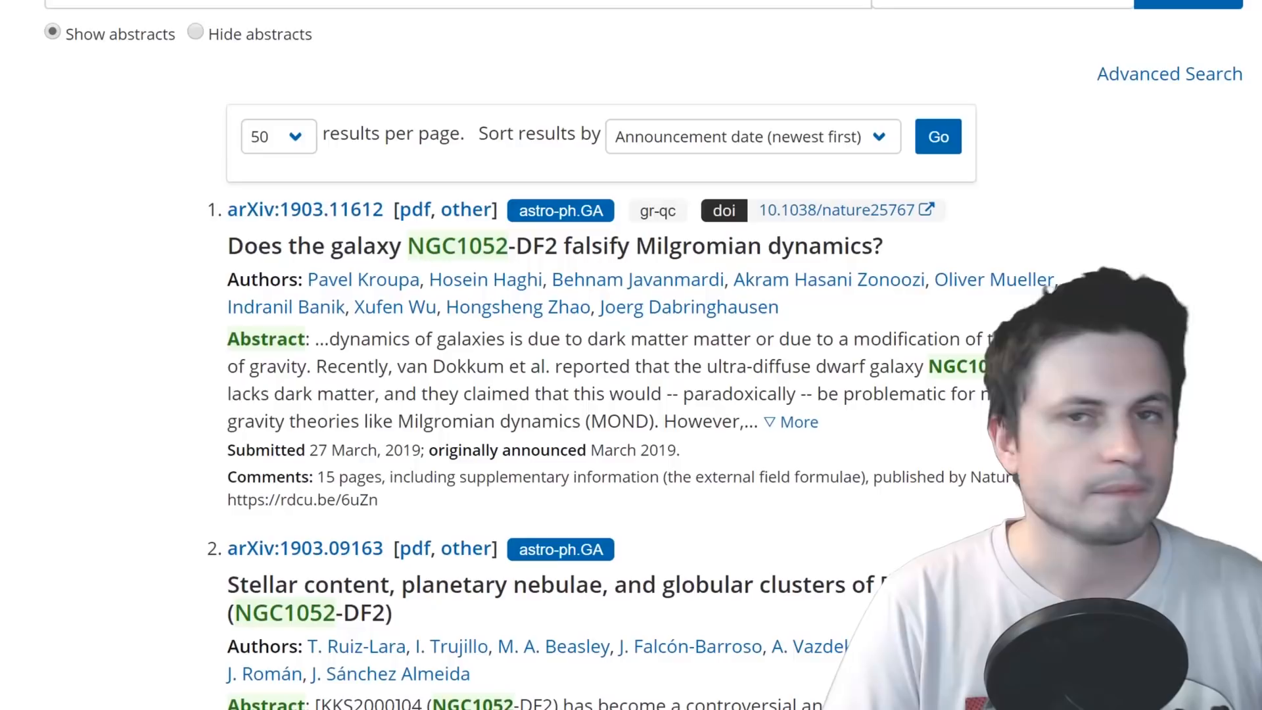
{"action": "scroll", "scroll_direction": "down", "scroll_amount": 3}
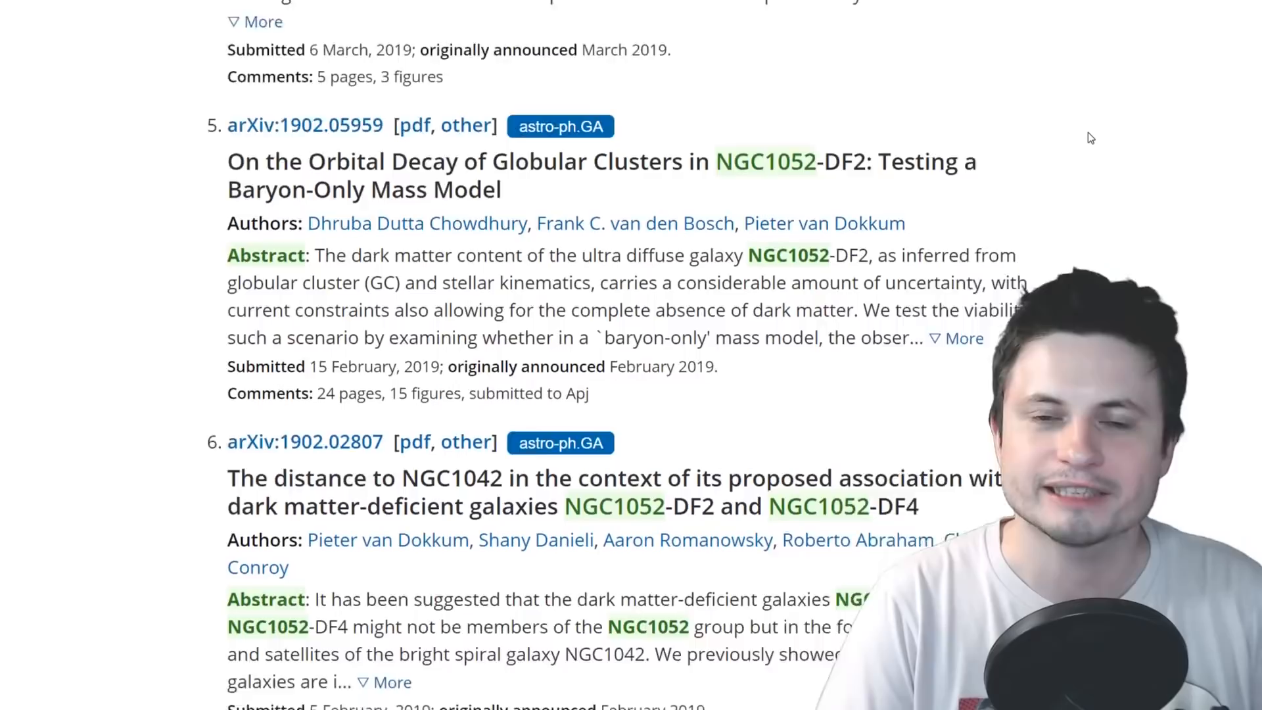